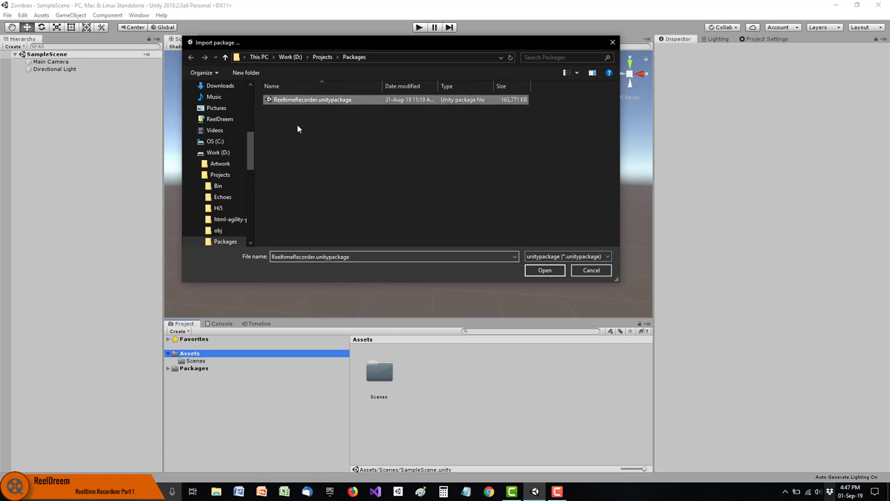
Import the ReeltimeRecorder.unitypackage custom package with all of its contents.
left_click(545, 270)
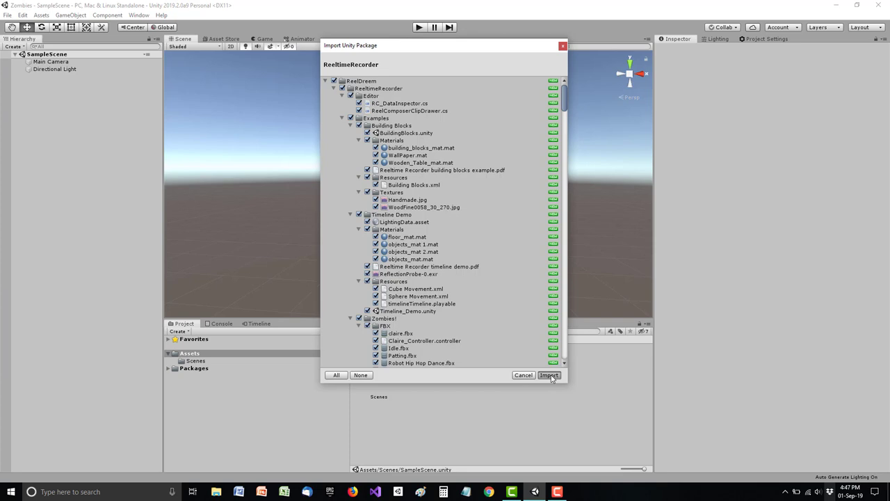
left_click(549, 375)
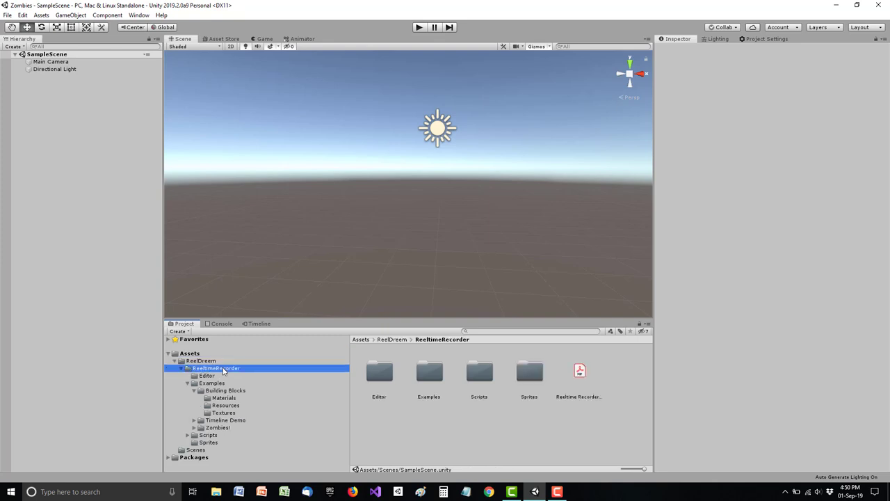
mouse_move(499, 429)
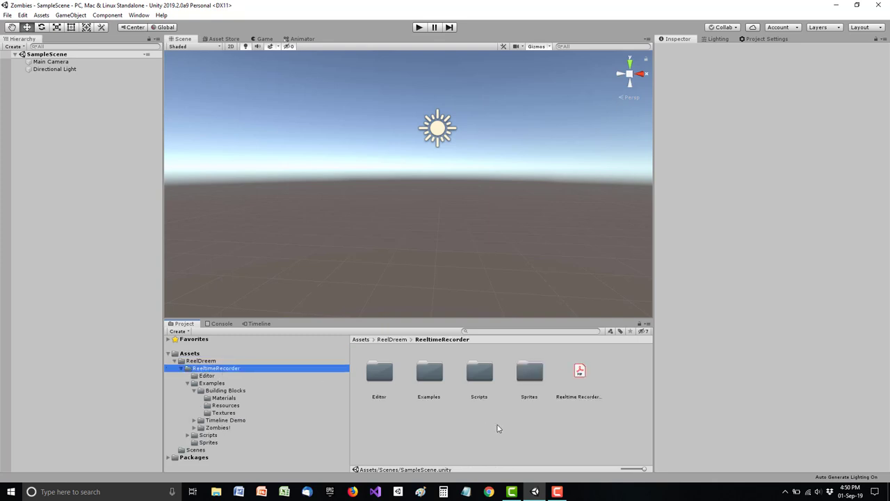
mouse_move(493, 424)
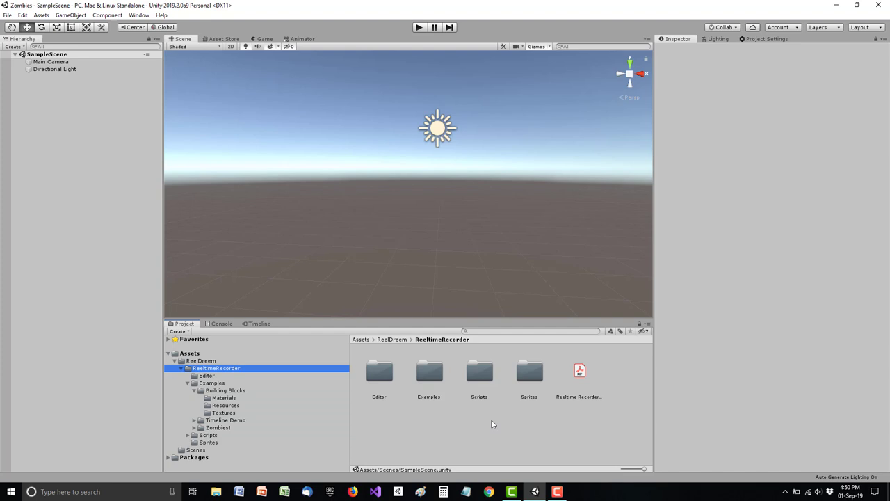
mouse_move(429, 376)
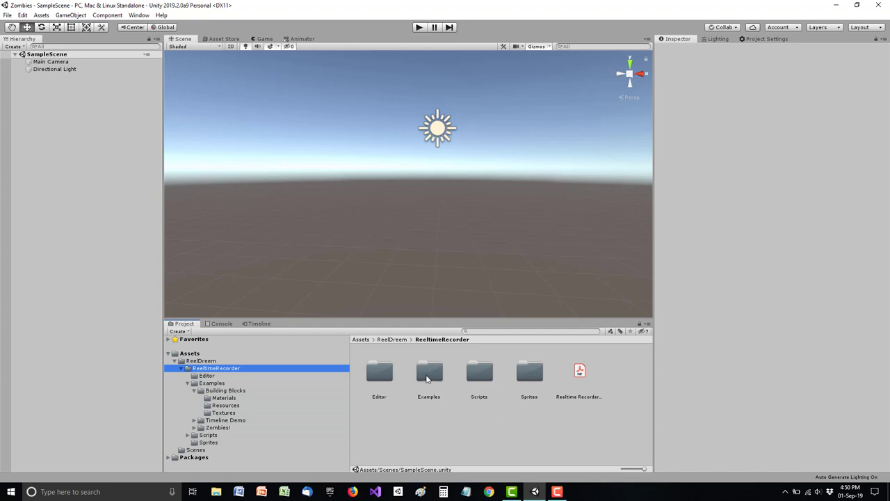
Browse into Examples > Building Blocks and select the Reeltime Recorder building blocks PDF.
double_click(429, 371)
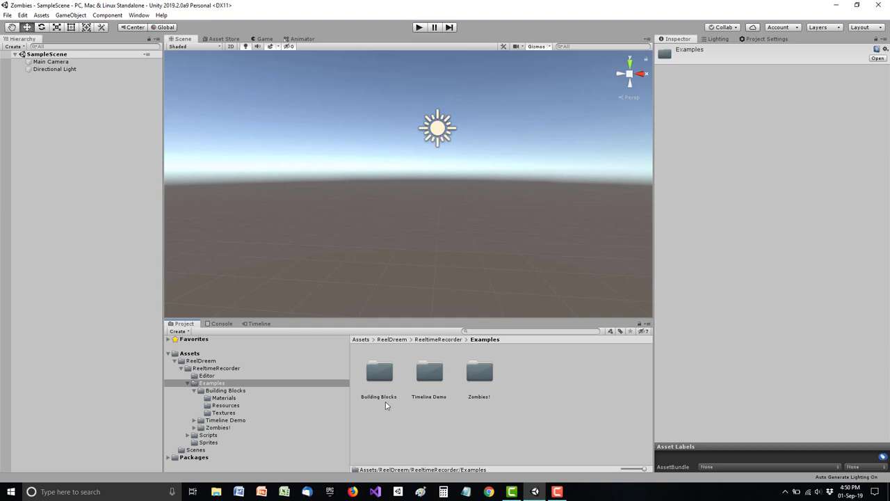
double_click(379, 371)
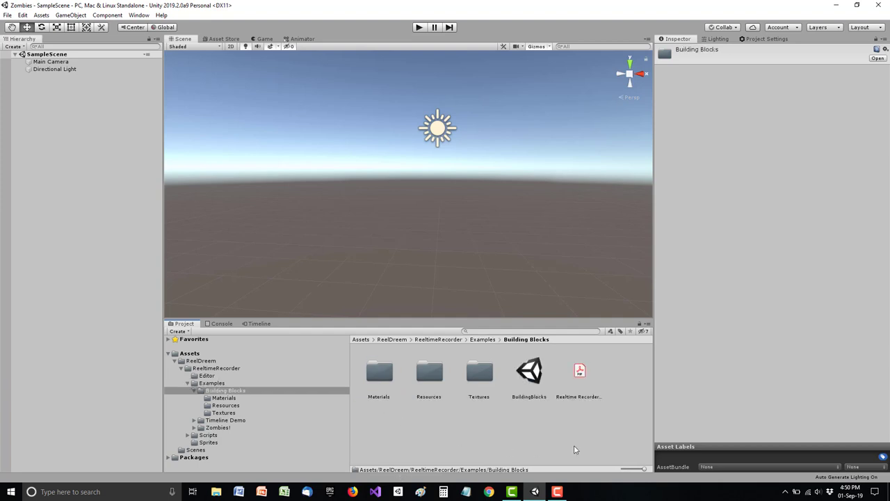
left_click(579, 371)
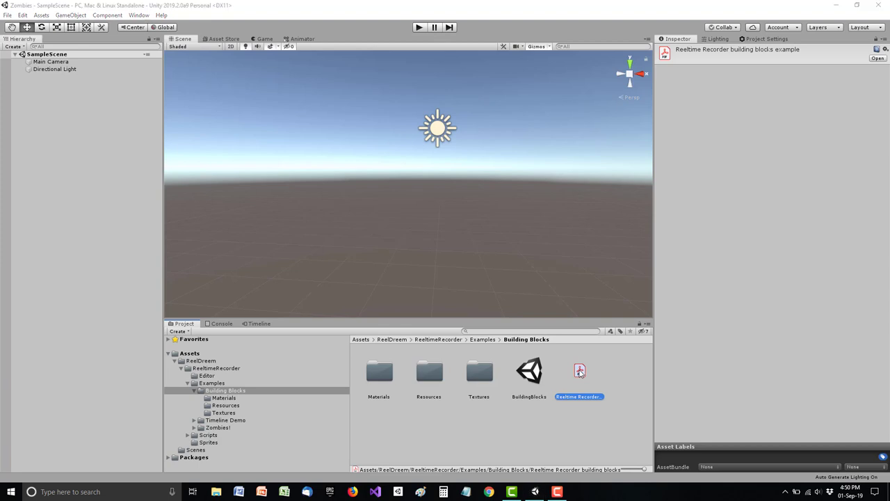
double_click(579, 370)
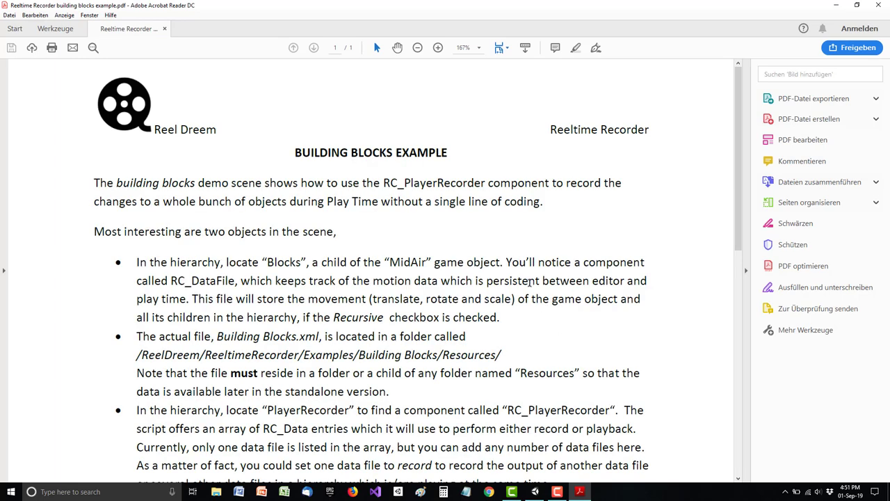
mouse_move(528, 281)
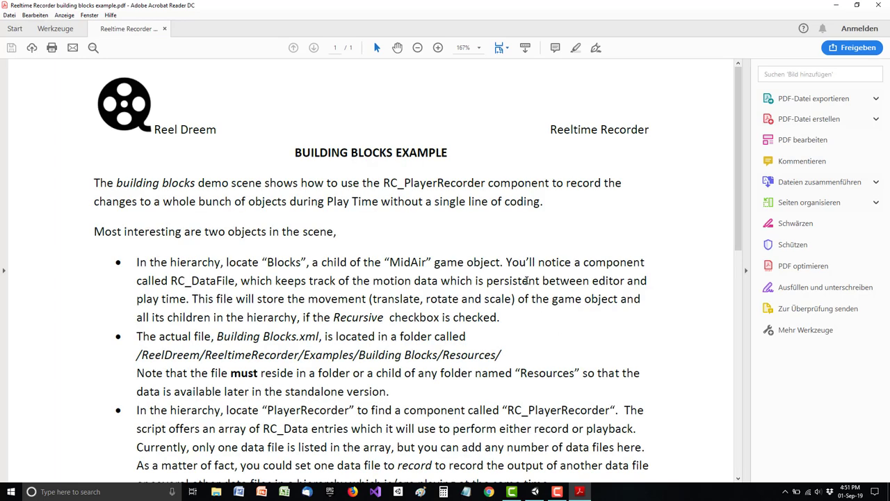
scroll("down", 3)
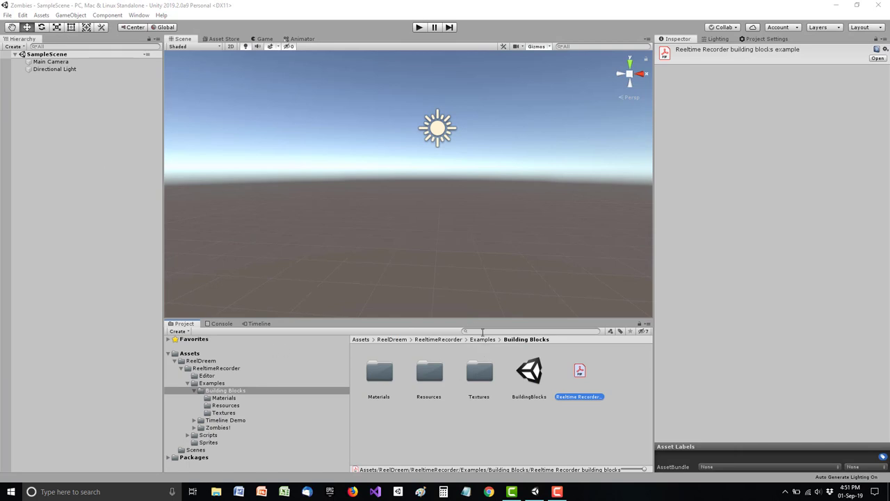
Open the BuildingBlocks example scene and run it in play mode.
double_click(528, 371)
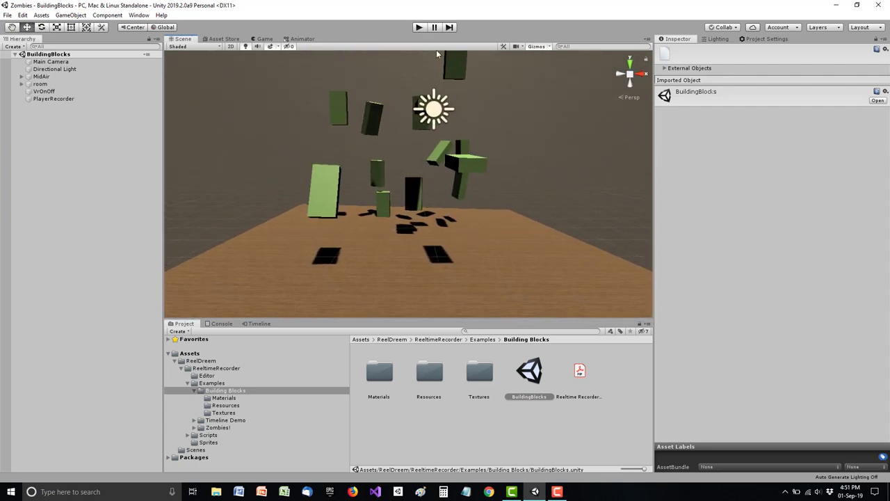
left_click(418, 27)
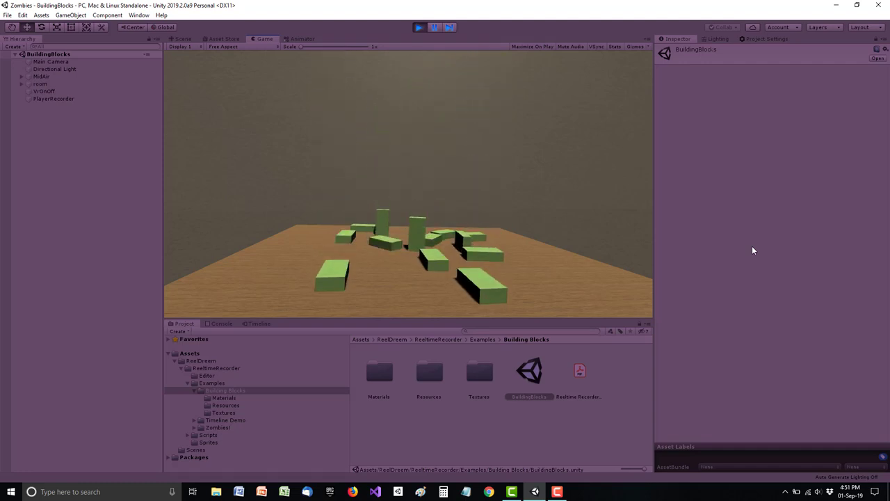
mouse_move(325, 275)
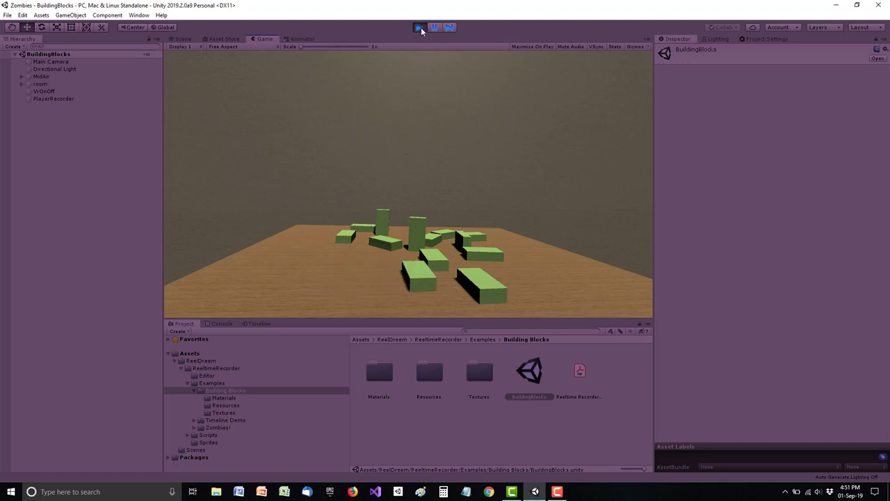
Stop play mode, expand MidAir and Blocks, and inspect Cube (4) and another cube.
left_click(181, 39)
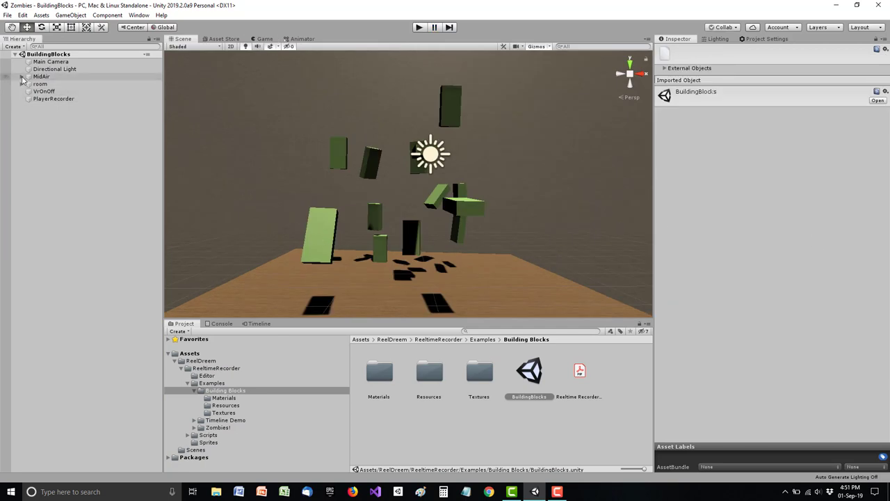
left_click(22, 83)
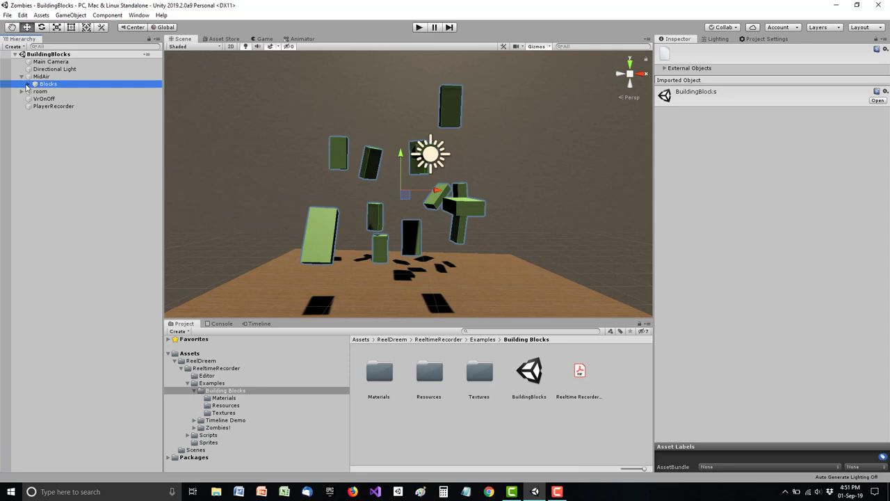
left_click(22, 83)
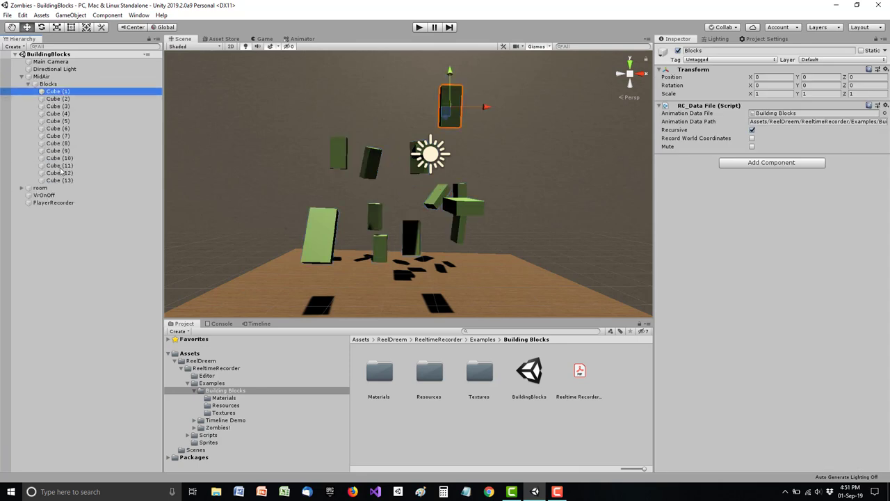
left_click(58, 113)
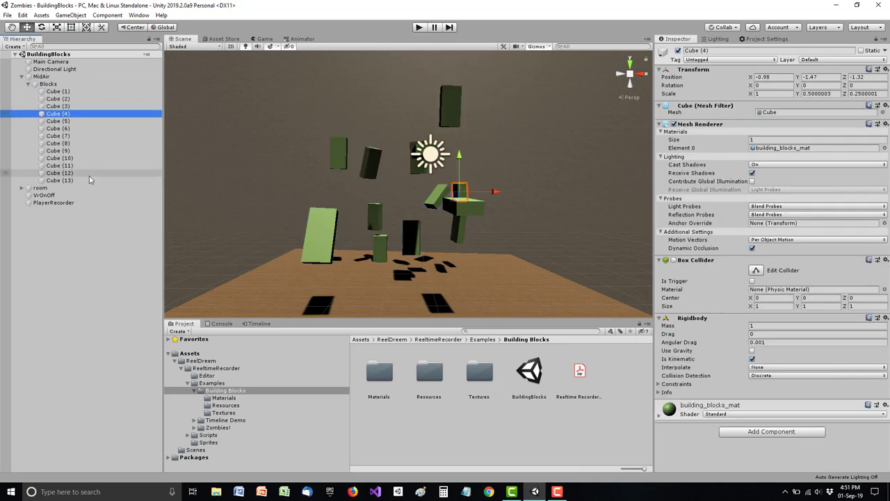
left_click(59, 142)
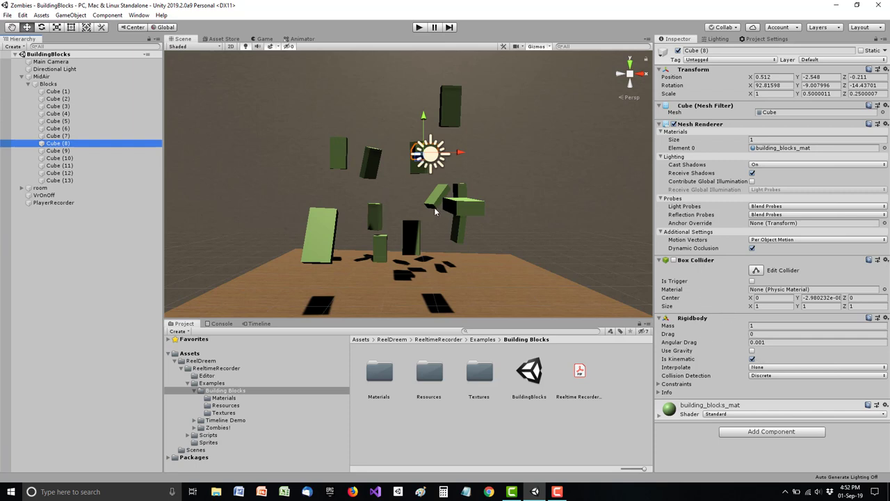
mouse_move(513, 156)
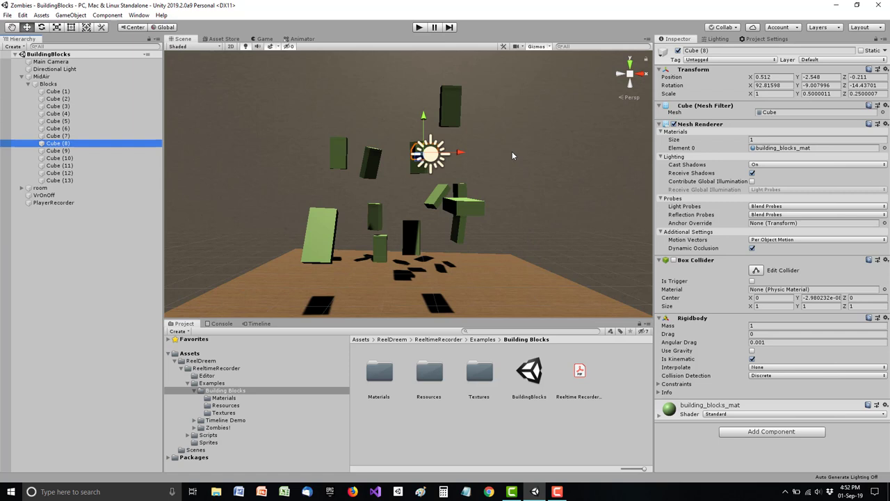
mouse_move(456, 186)
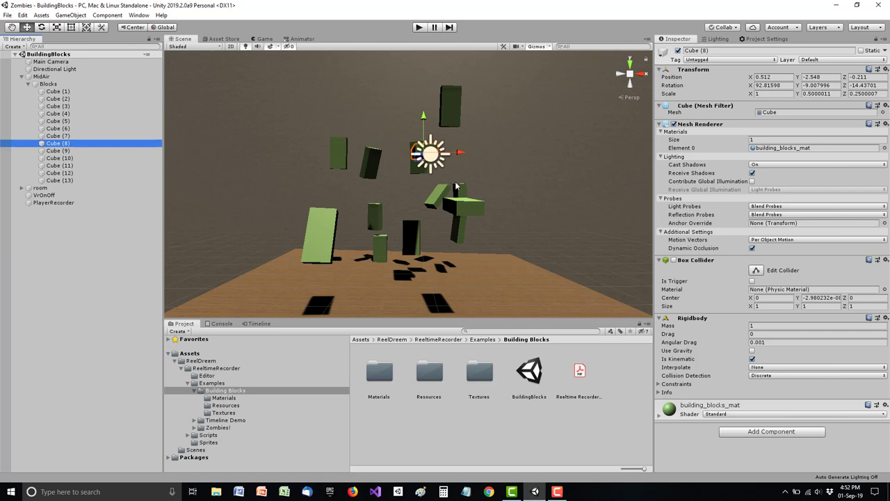
mouse_move(327, 254)
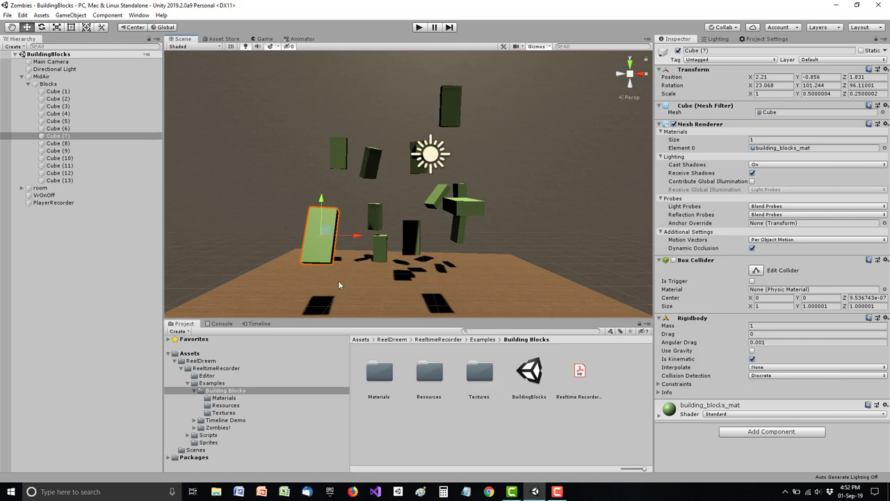
mouse_move(338, 251)
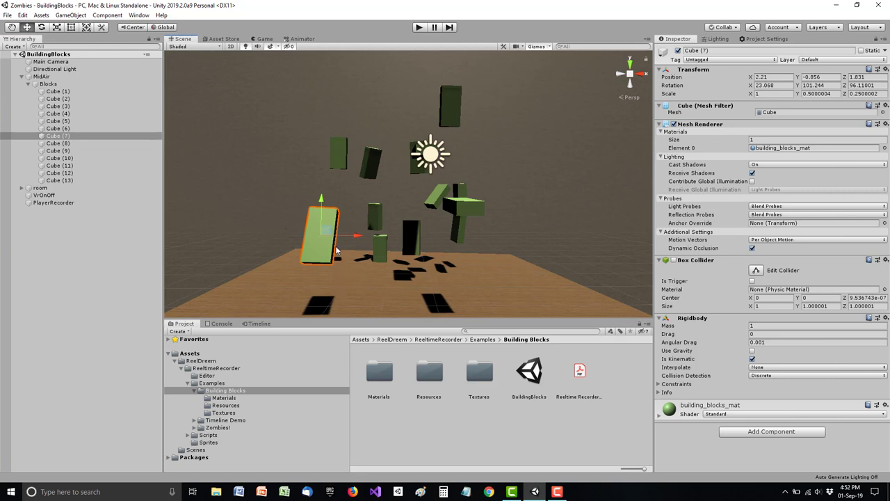
mouse_move(129, 197)
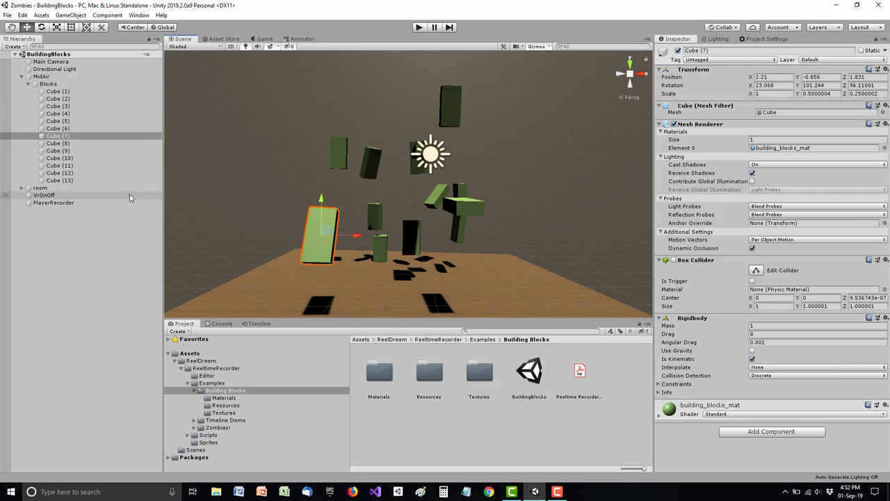
mouse_move(38, 200)
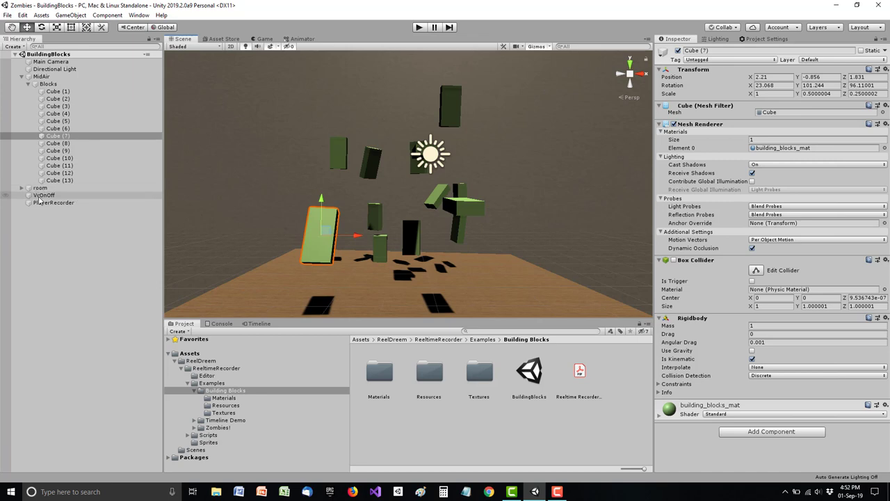
left_click(53, 202)
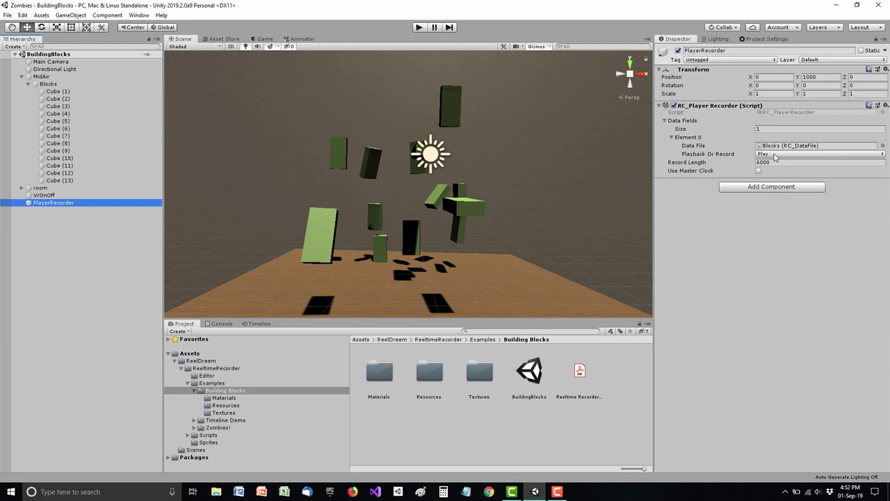
left_click(819, 154)
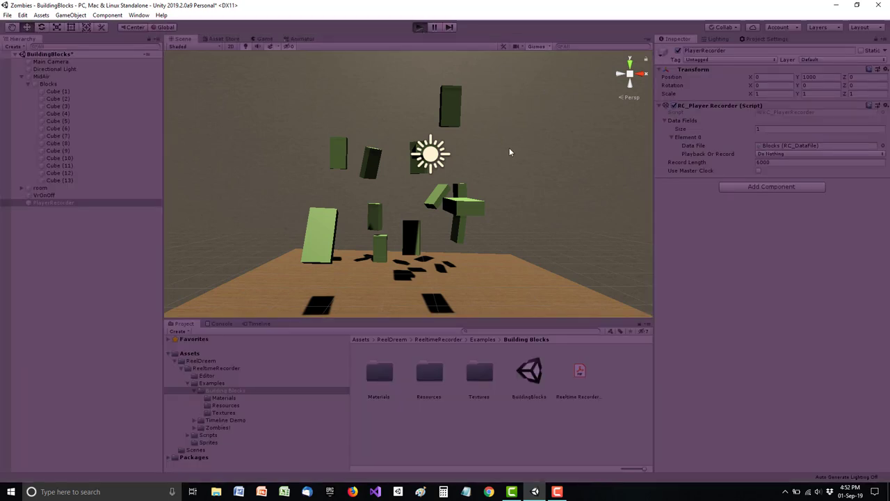
left_click(264, 38)
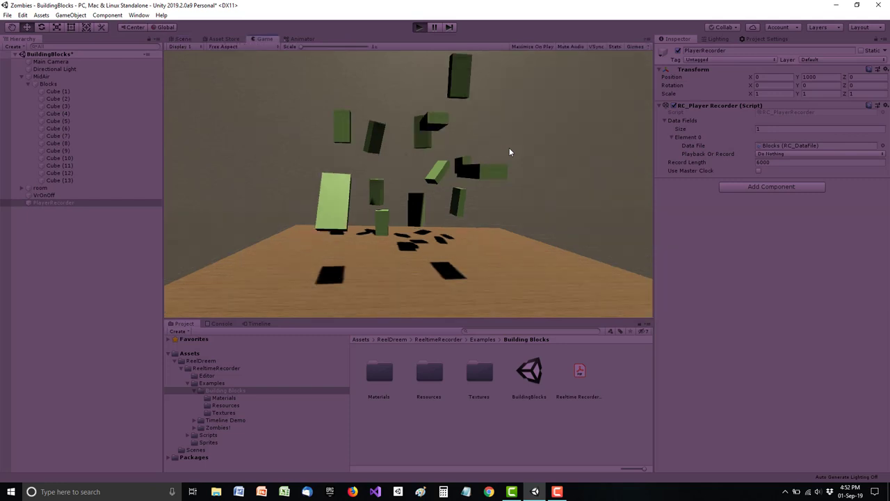
left_click(419, 27)
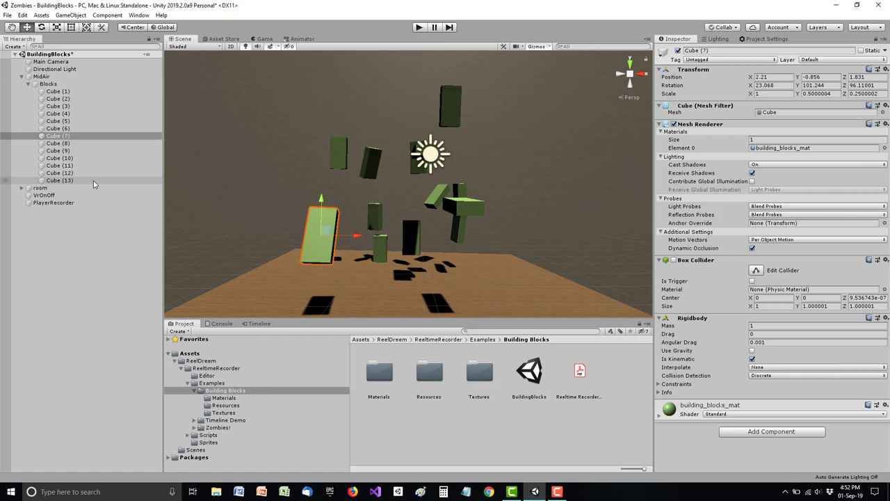
Attach an RC_Data File component to the new root-level Cube (14).
left_click(60, 180)
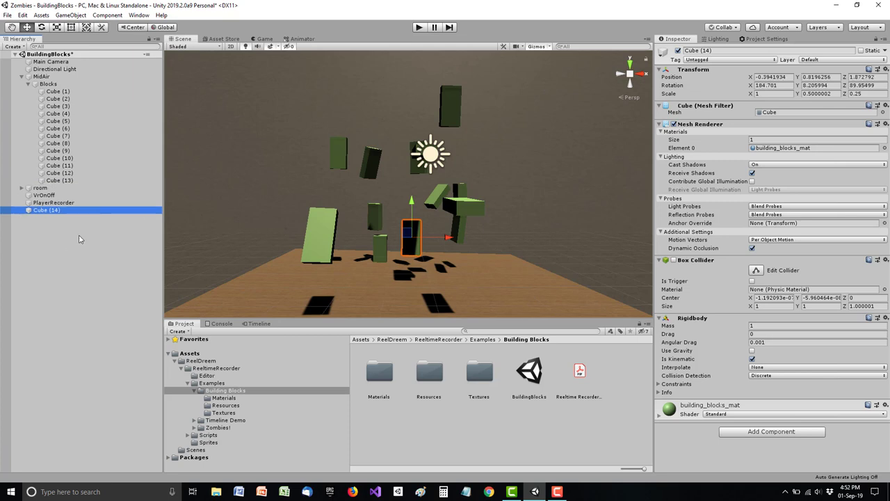
mouse_move(82, 242)
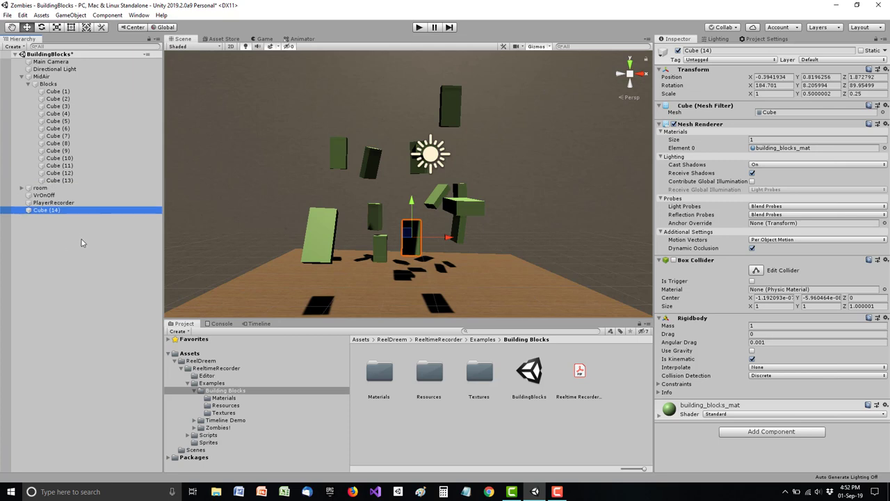
mouse_move(714, 284)
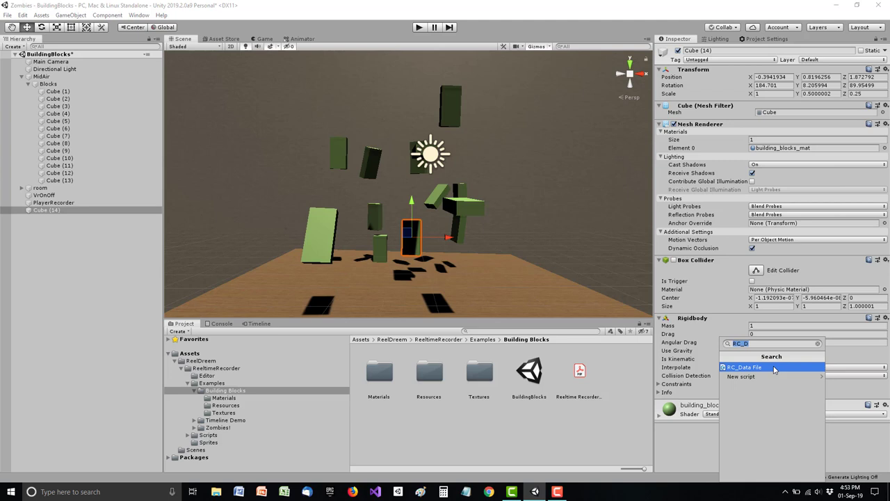
left_click(745, 367)
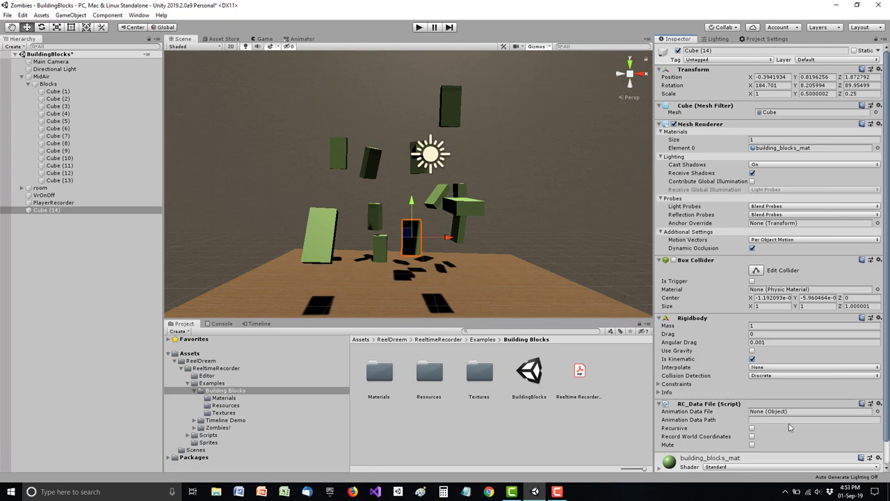
mouse_move(447, 385)
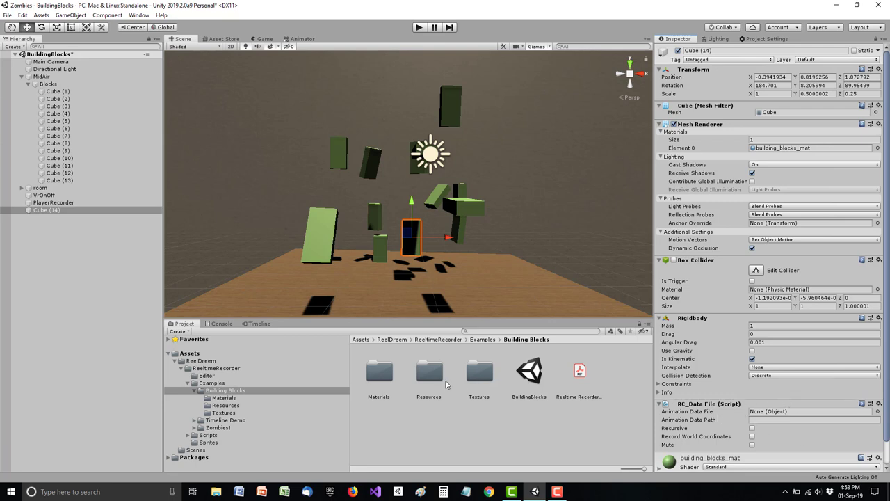
double_click(428, 371)
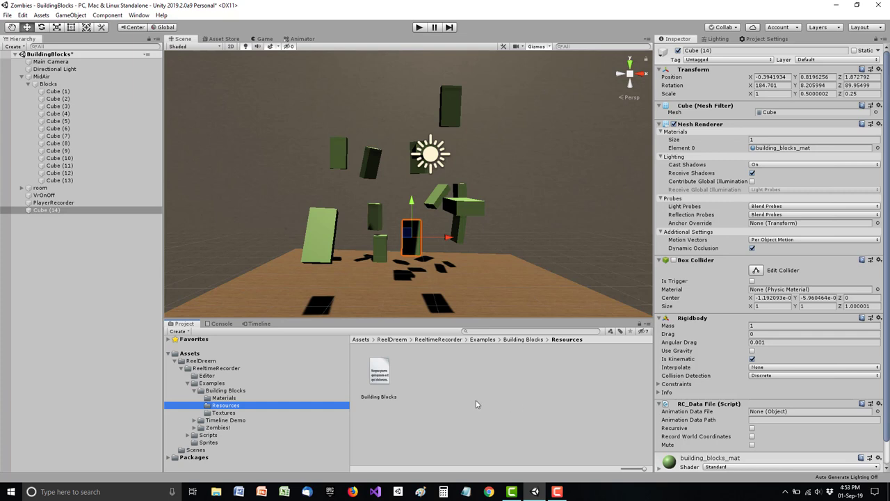
mouse_move(475, 402)
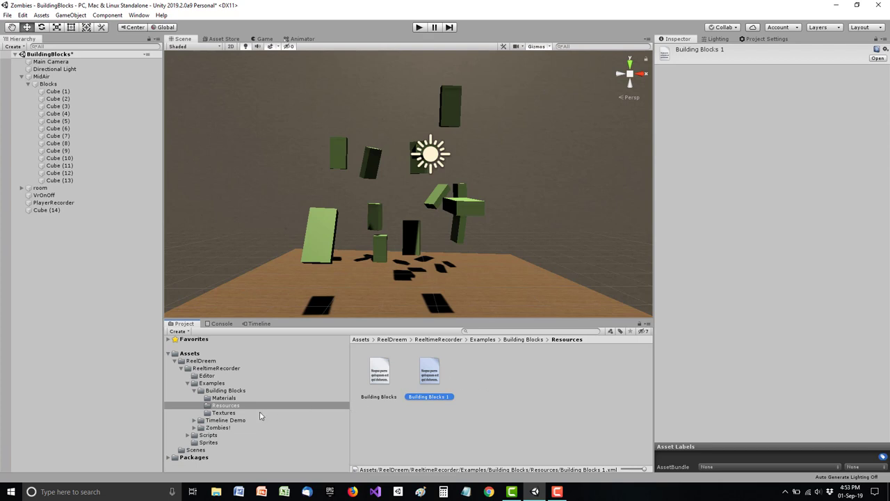
Create the Building Blocks 1 data file and assign it to Cube (14).
left_click(225, 390)
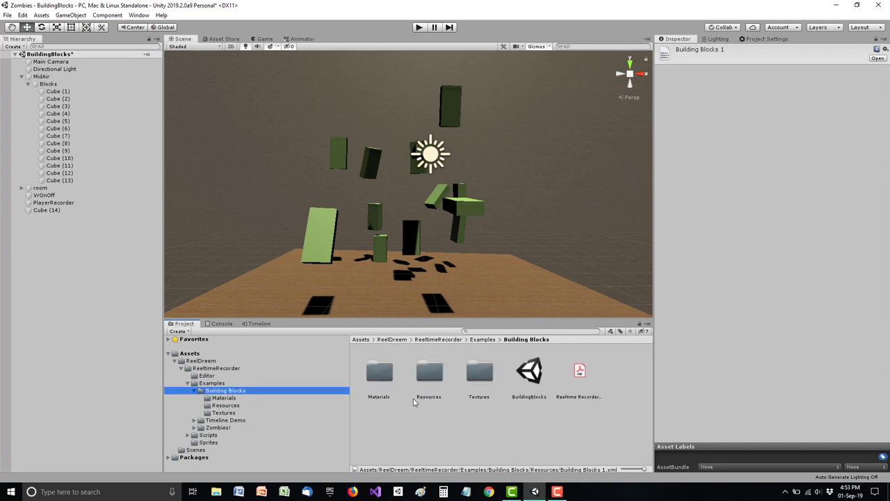
mouse_move(80, 230)
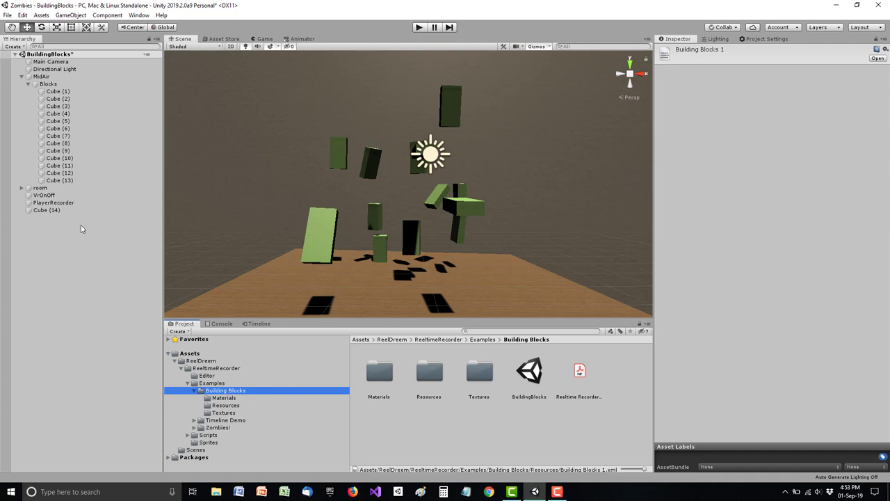
left_click(46, 210)
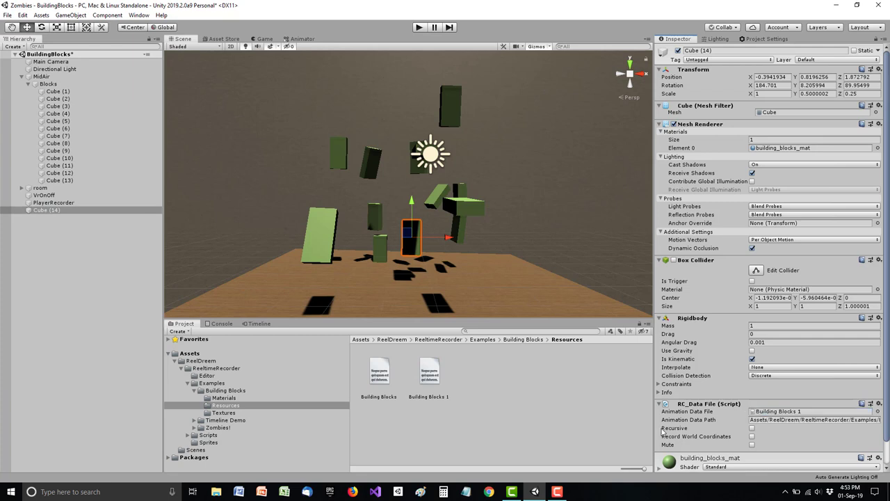
scroll("down", 3)
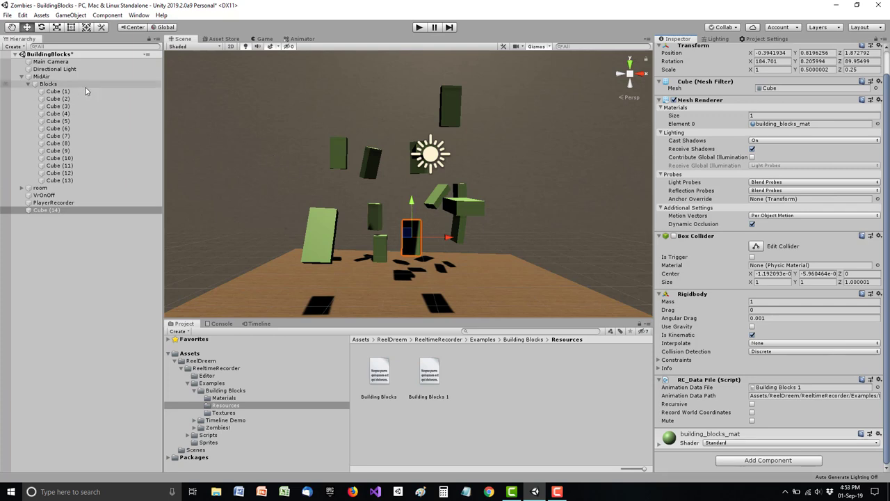
Review the Blocks and PlayerRecorder settings, then drag Cube (14) right of the blocks.
left_click(48, 83)
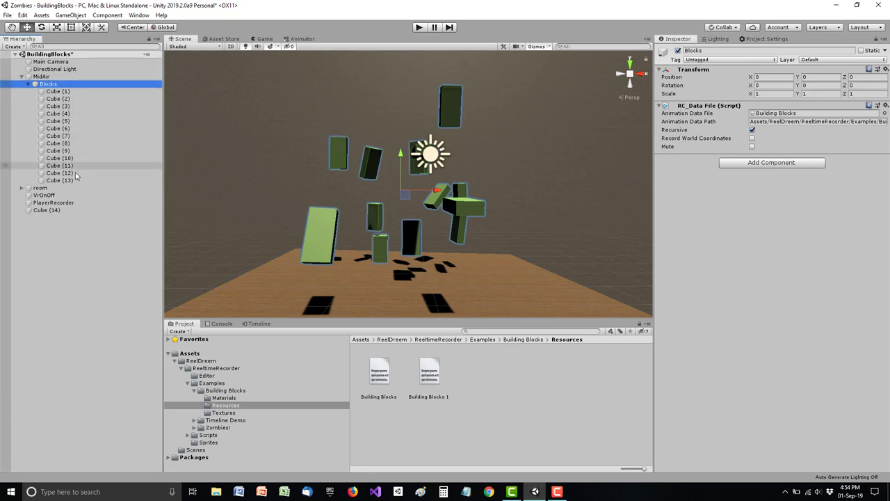
mouse_move(119, 171)
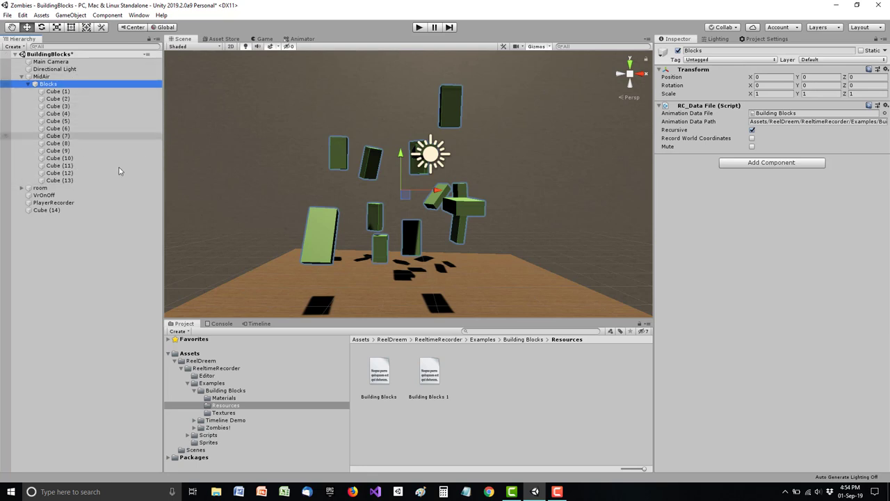
left_click(46, 210)
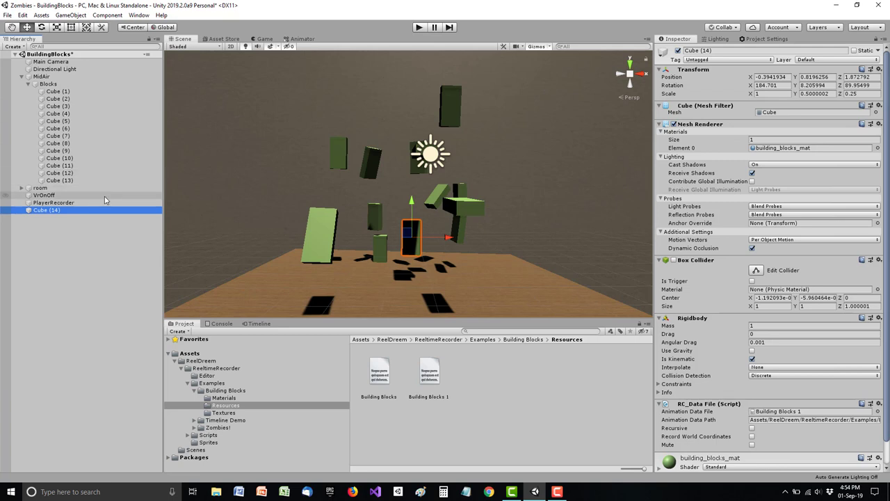
left_click(53, 202)
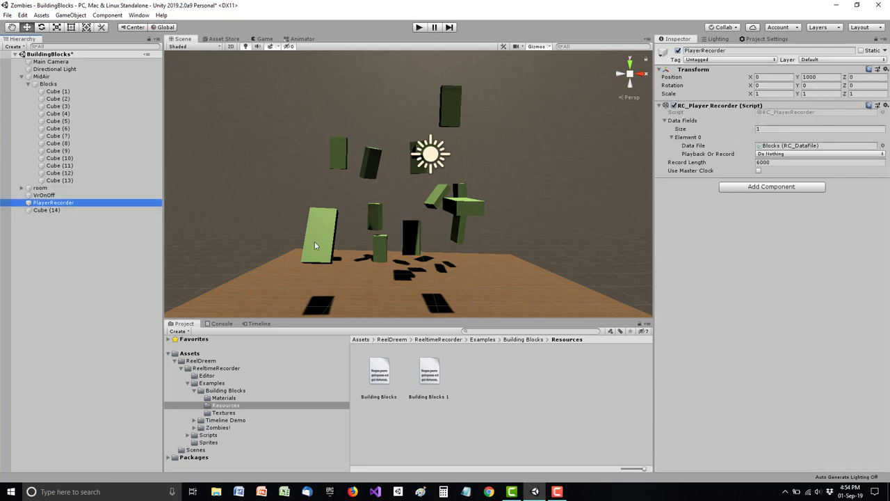
left_click(45, 210)
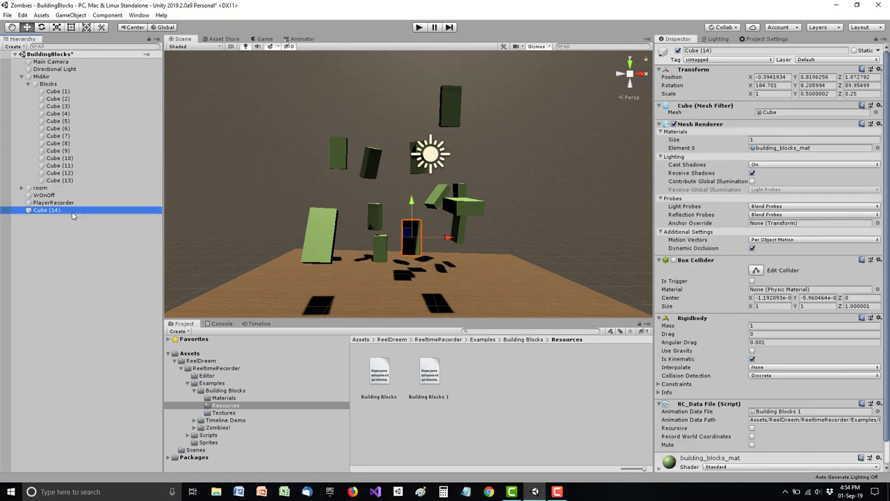
left_click_drag(410, 237, 487, 236)
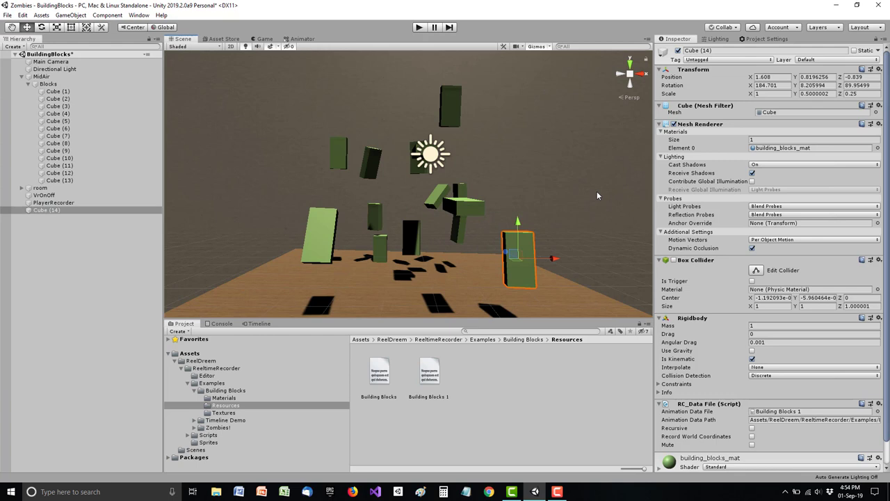
mouse_move(352, 176)
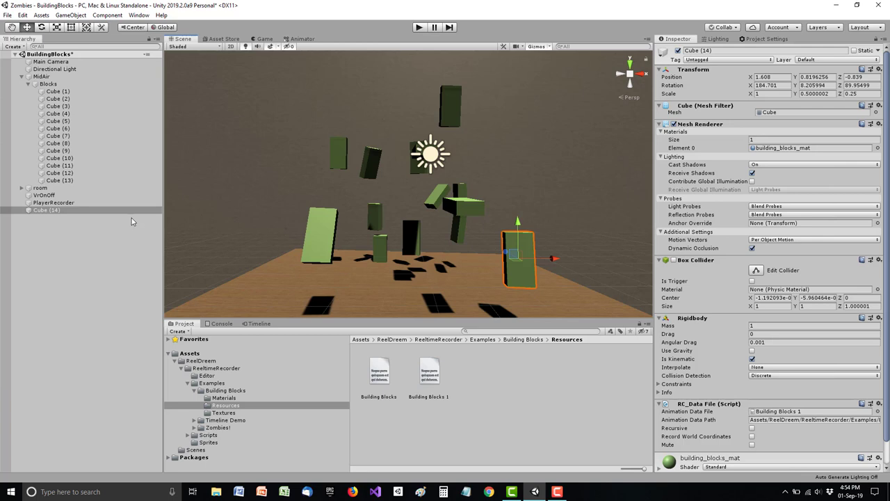
Give PlayerRecorder 2 data fields, with Cube (14)'s entry set to Record.
left_click(53, 203)
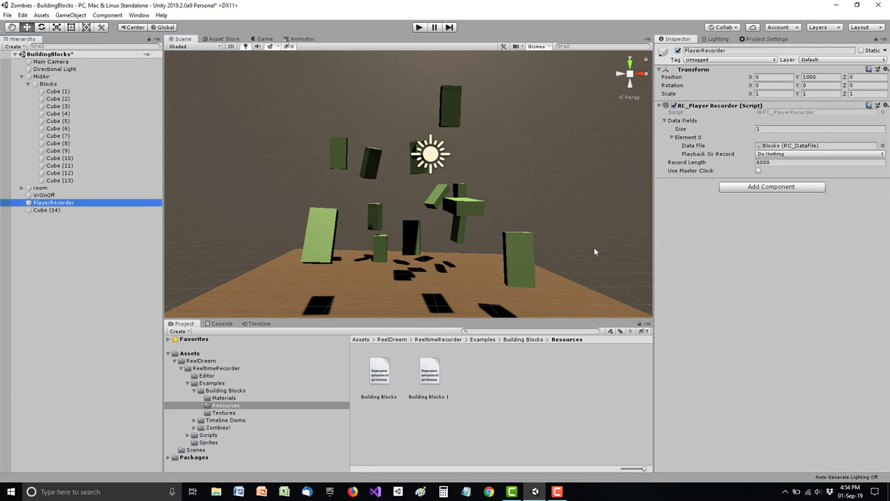
left_click(820, 128)
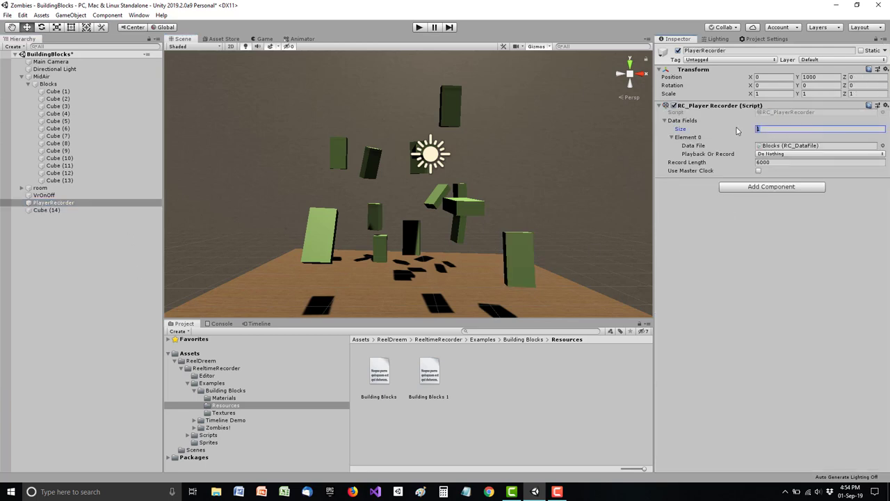
type("2")
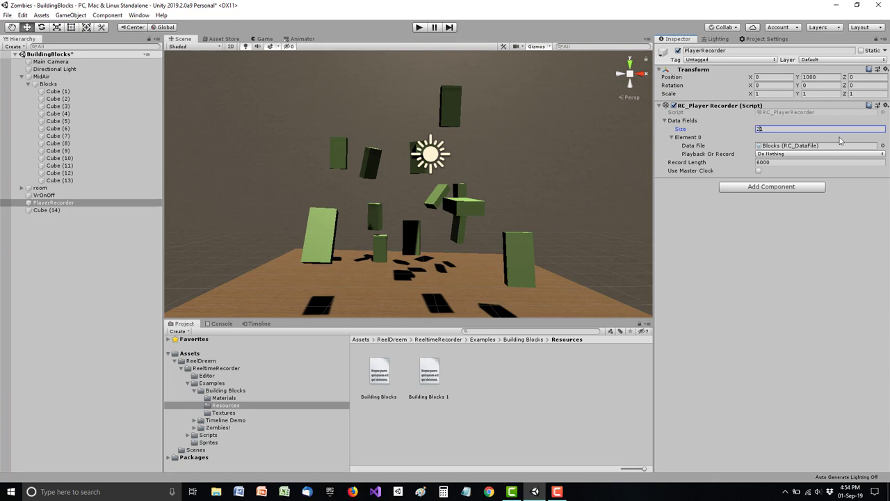
type("2")
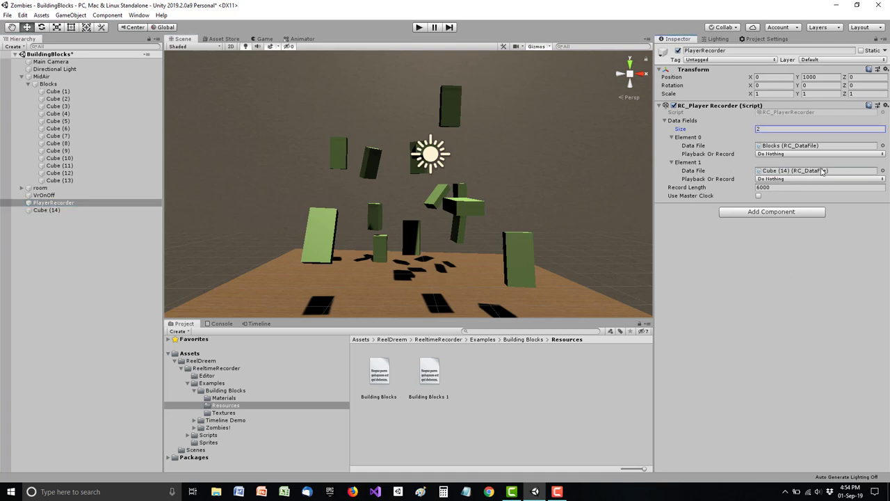
mouse_move(858, 202)
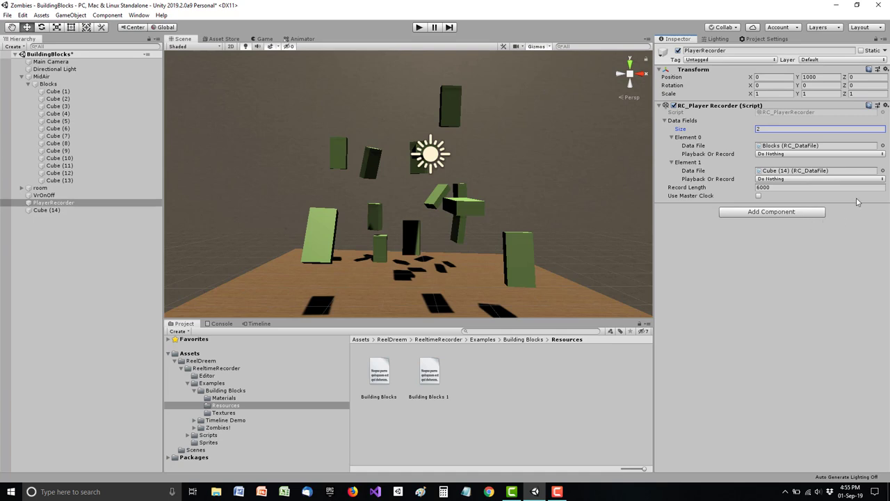
left_click(819, 179)
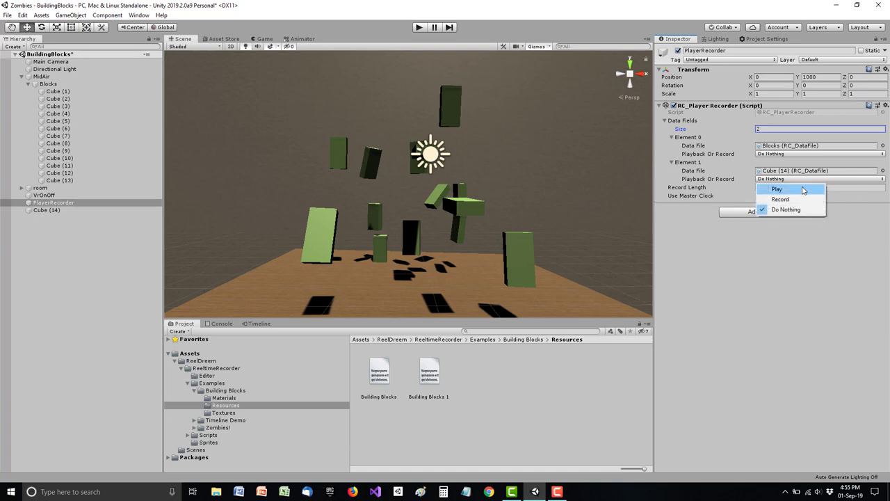
left_click(780, 200)
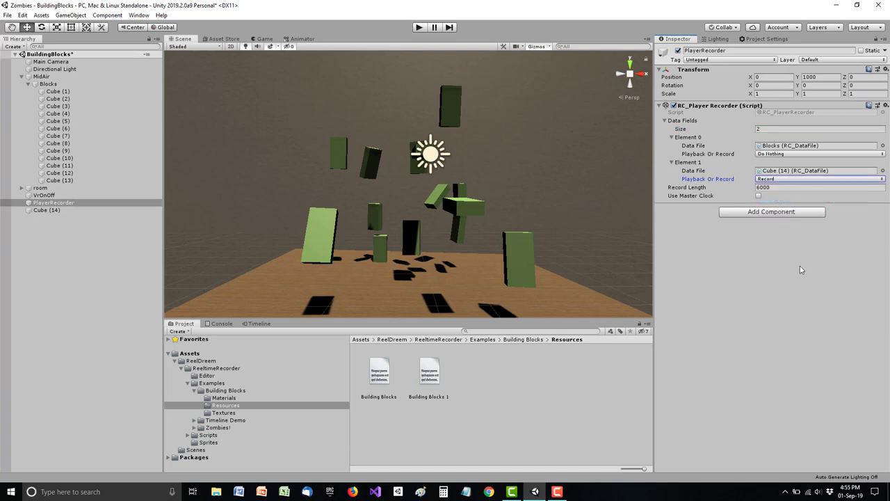
mouse_move(776, 258)
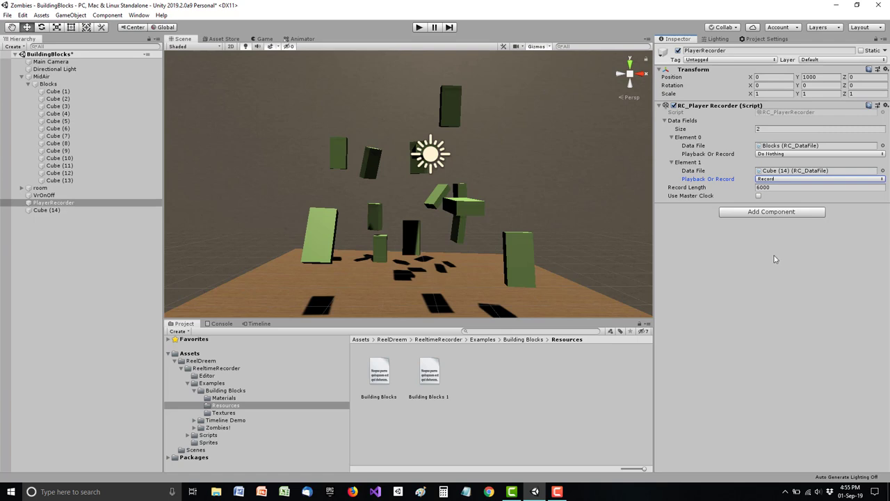
mouse_move(547, 116)
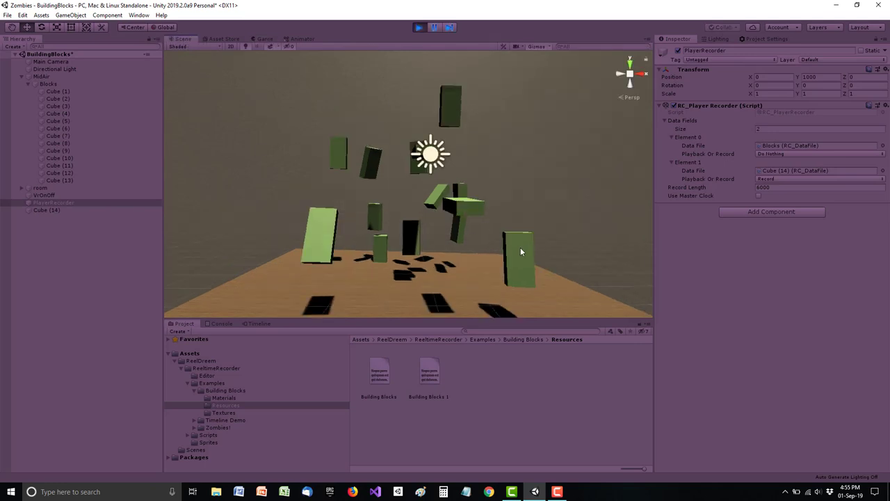
Record Cube (14) being moved by hand during play, then stop play mode.
left_click(518, 261)
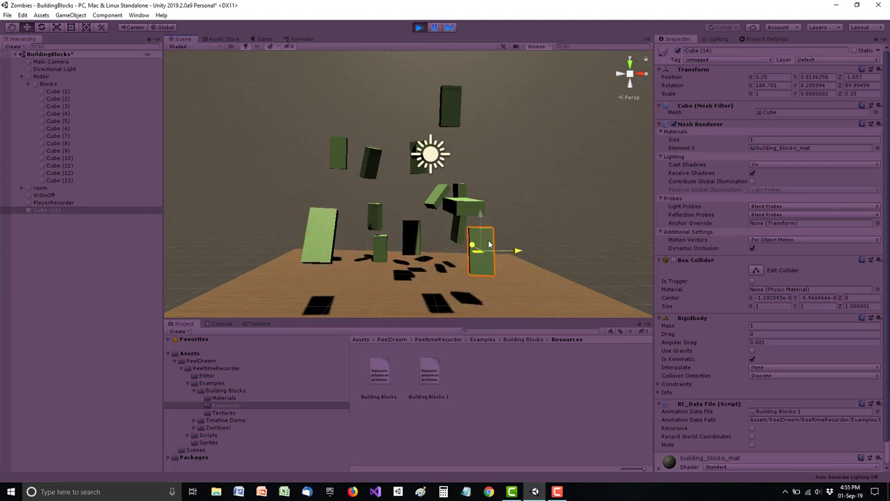
left_click_drag(481, 246, 491, 254)
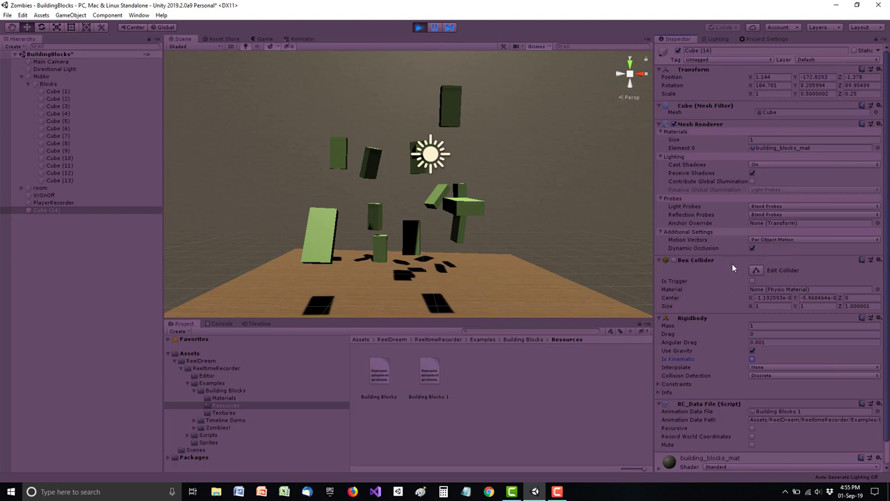
left_click(419, 27)
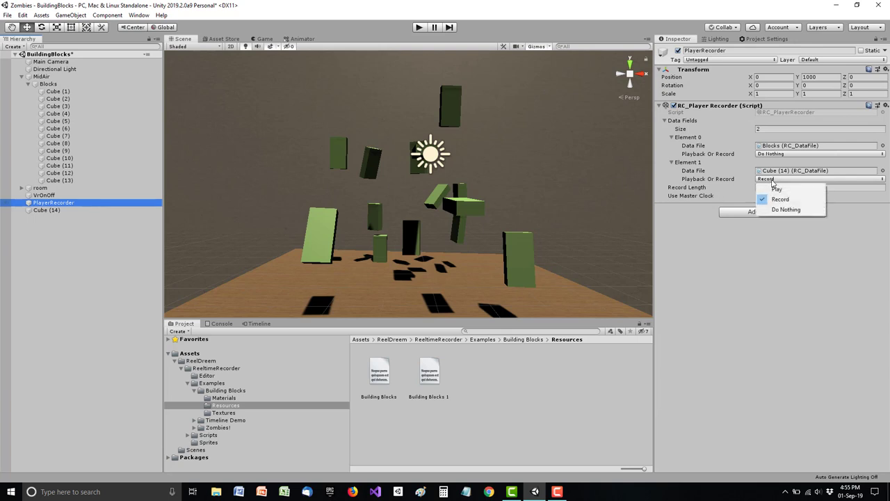
Set Playback Or Record to Play for Cube (14) and Blocks.
left_click(777, 189)
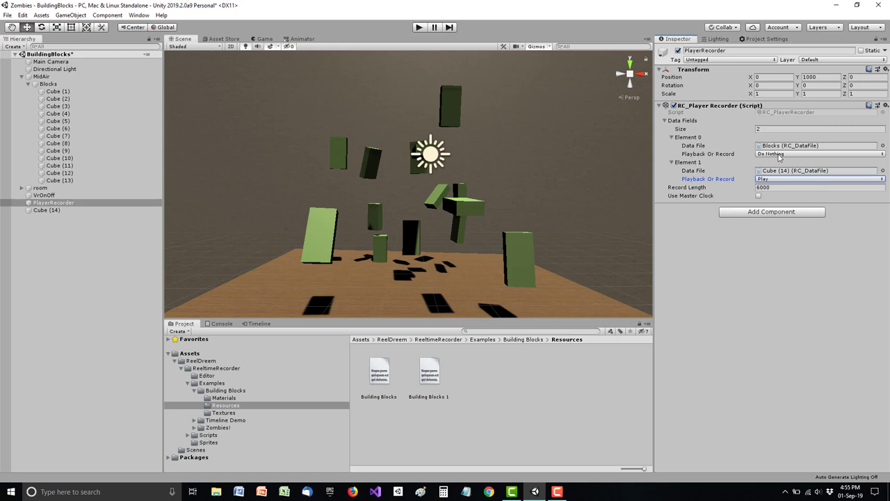
left_click(821, 154)
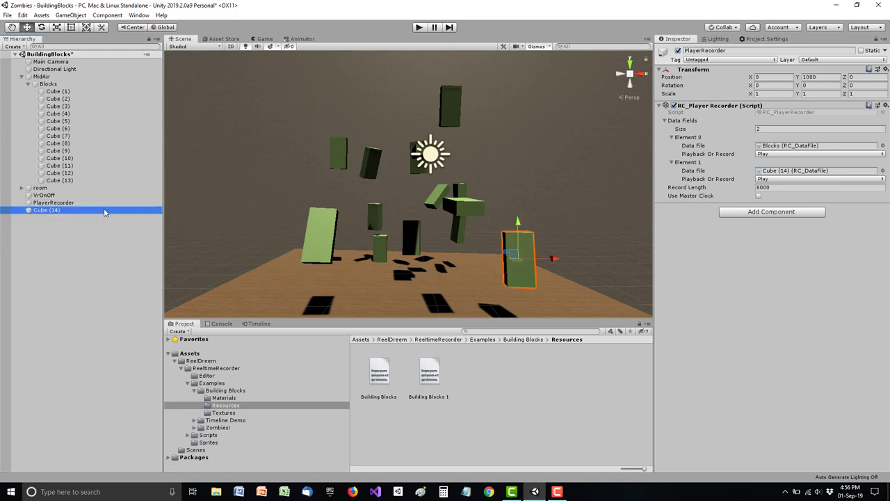
Check Cube (14) and PlayerRecorder, then start play mode with both recordings playing back.
left_click(46, 209)
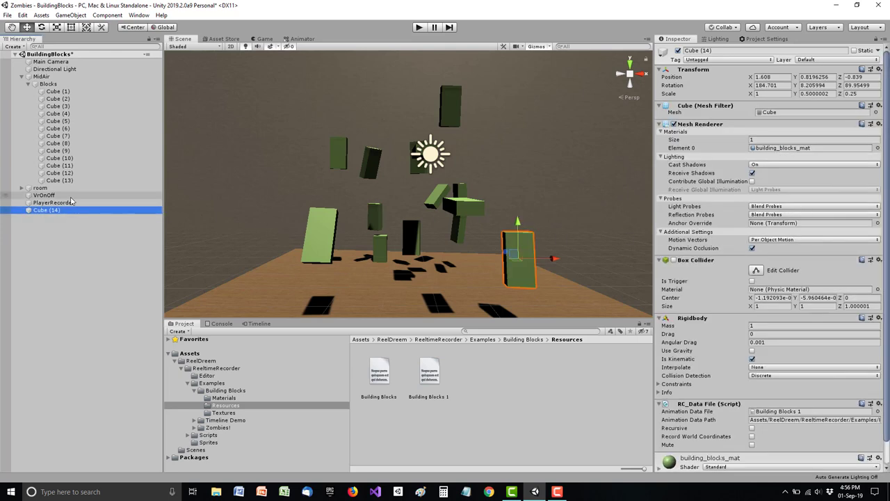
left_click(53, 202)
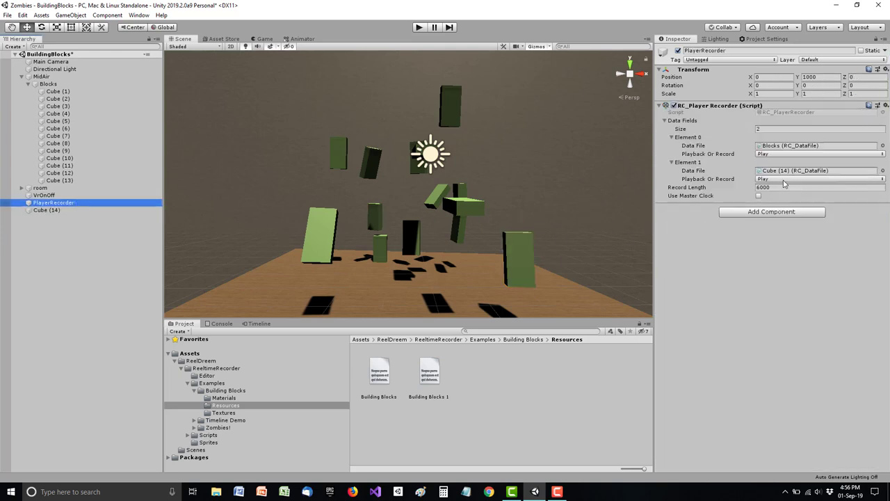
left_click(820, 179)
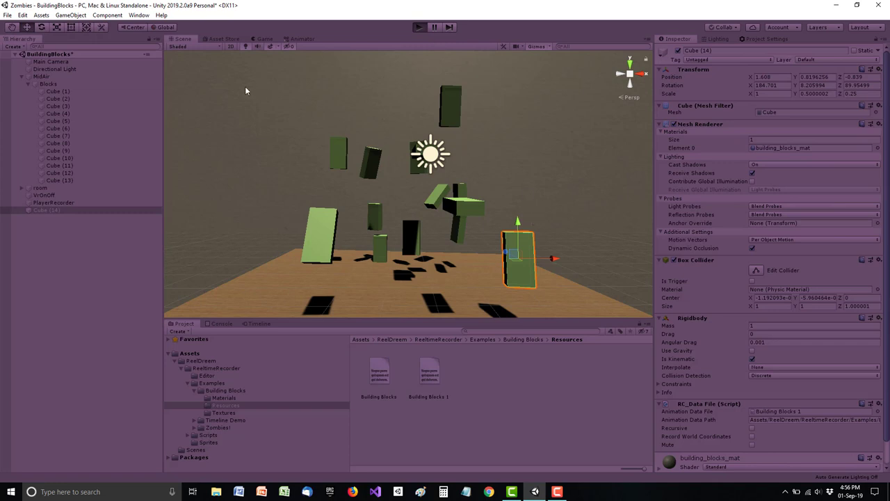
Deselect objects, watch the Blocks and Cube (14) playback, then stop play mode.
left_click(419, 26)
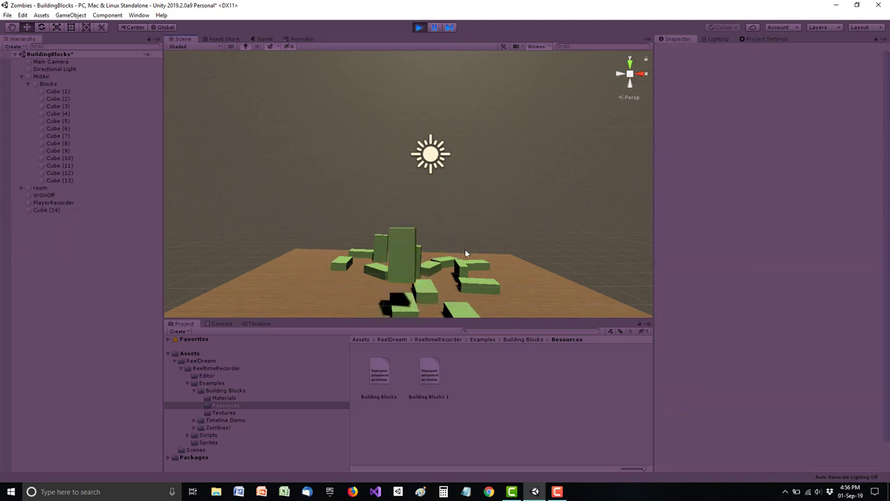
left_click(489, 258)
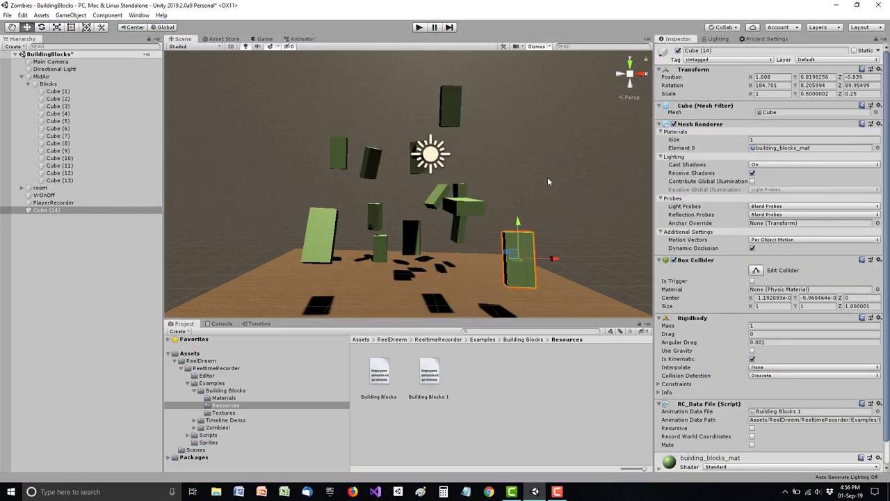
mouse_move(290, 181)
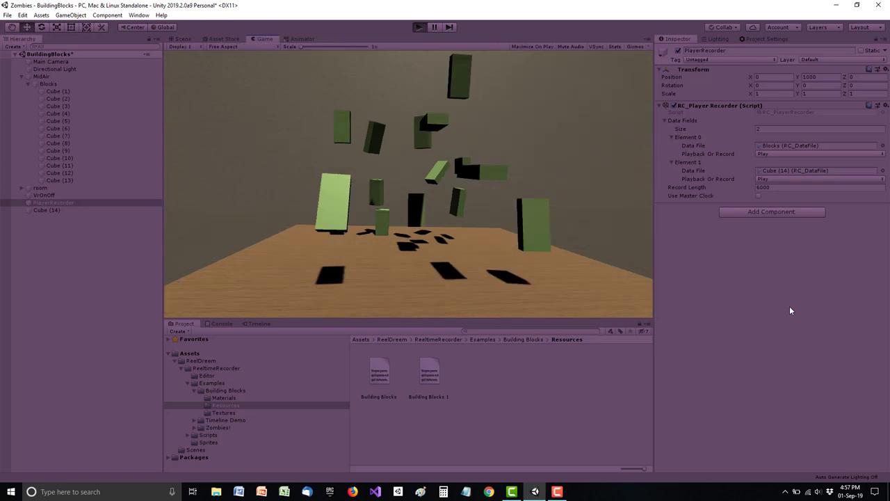
Run the playback from the Game view until the blocks settle, then stop play mode.
left_click(419, 28)
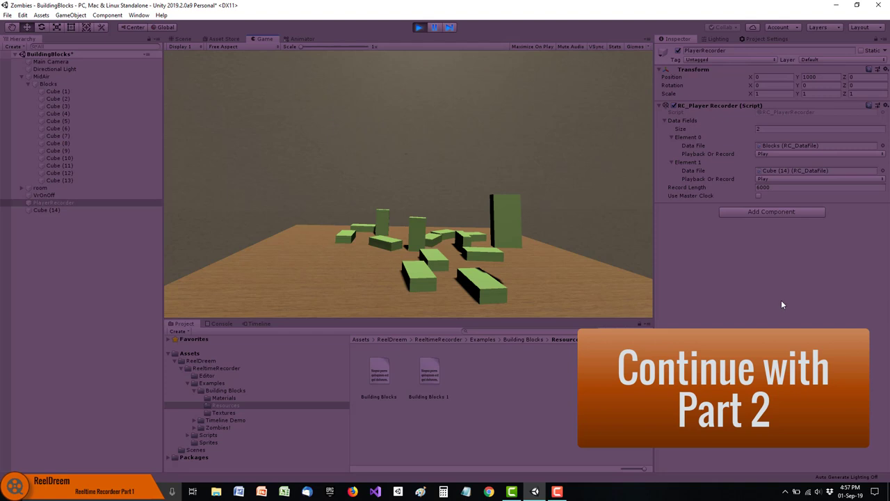
left_click(419, 27)
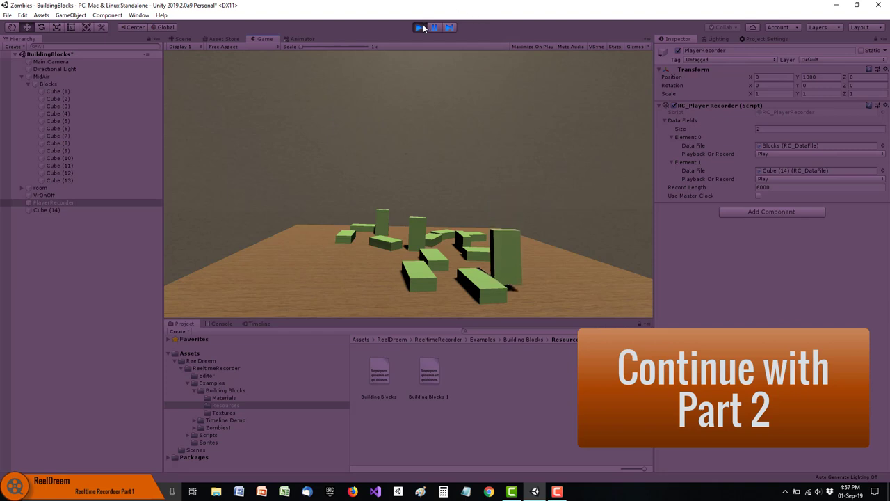